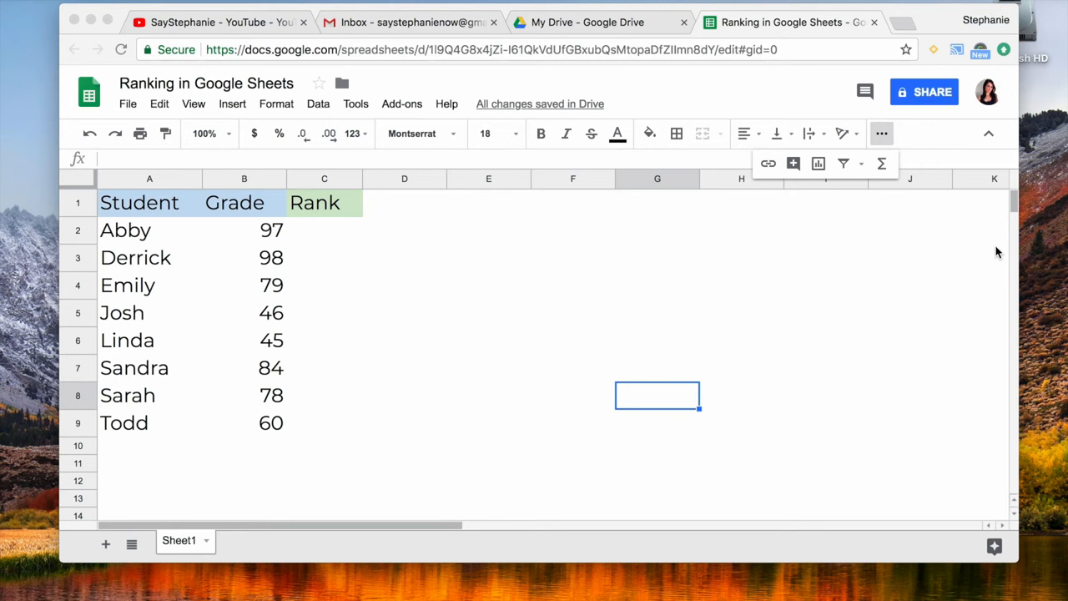
pyautogui.moveTo(309, 250)
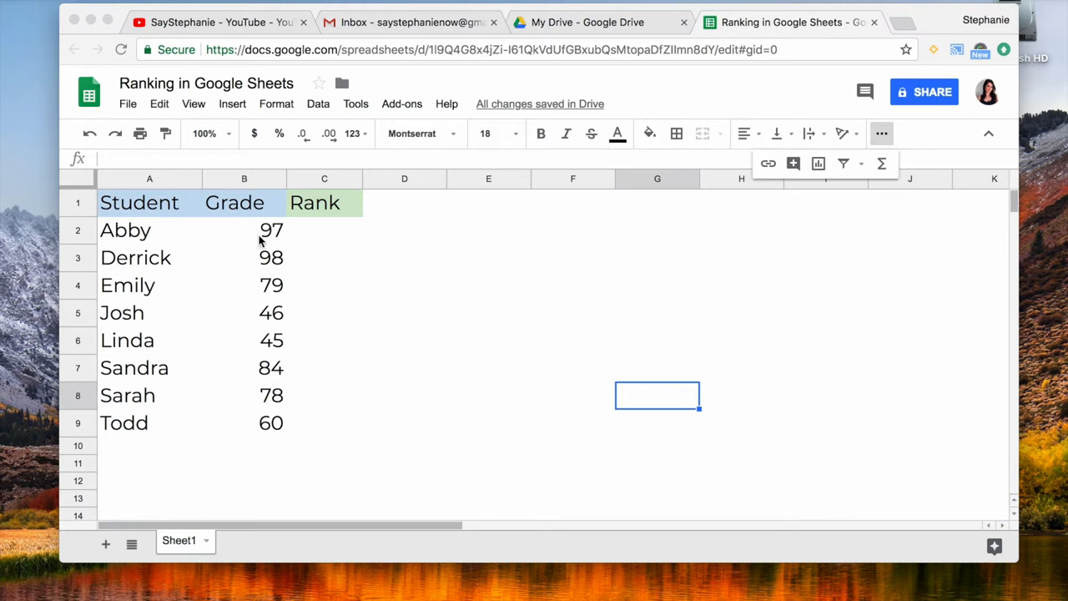
pyautogui.moveTo(329, 235)
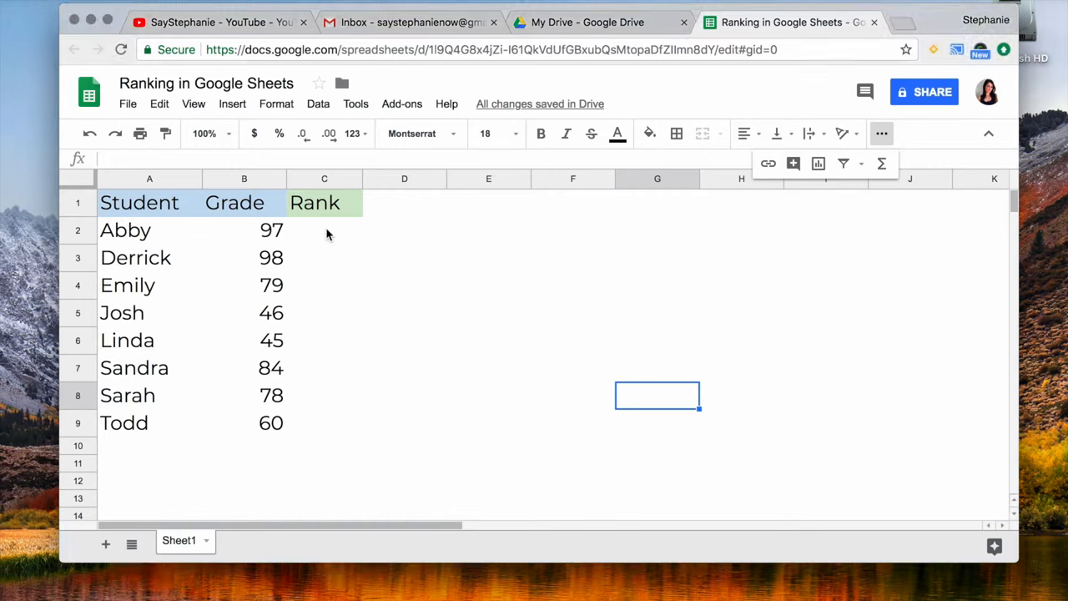
# Step: Enter =RANK(B2, B2:B9, 0) in C2 so Abby's grade ranks 2 in descending order
pyautogui.click(323, 230)
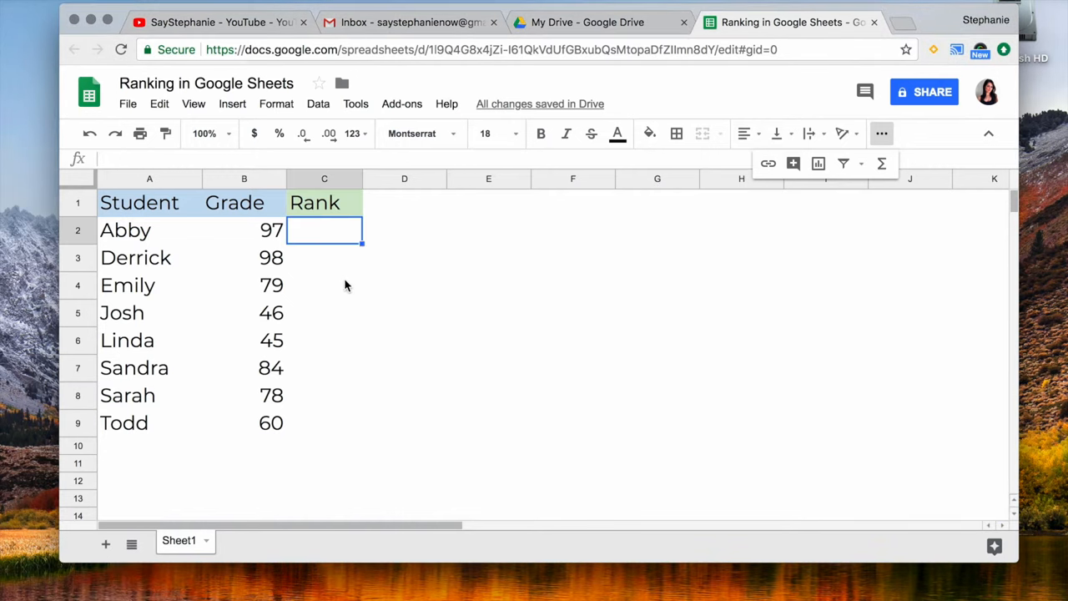
pyautogui.write('=(')
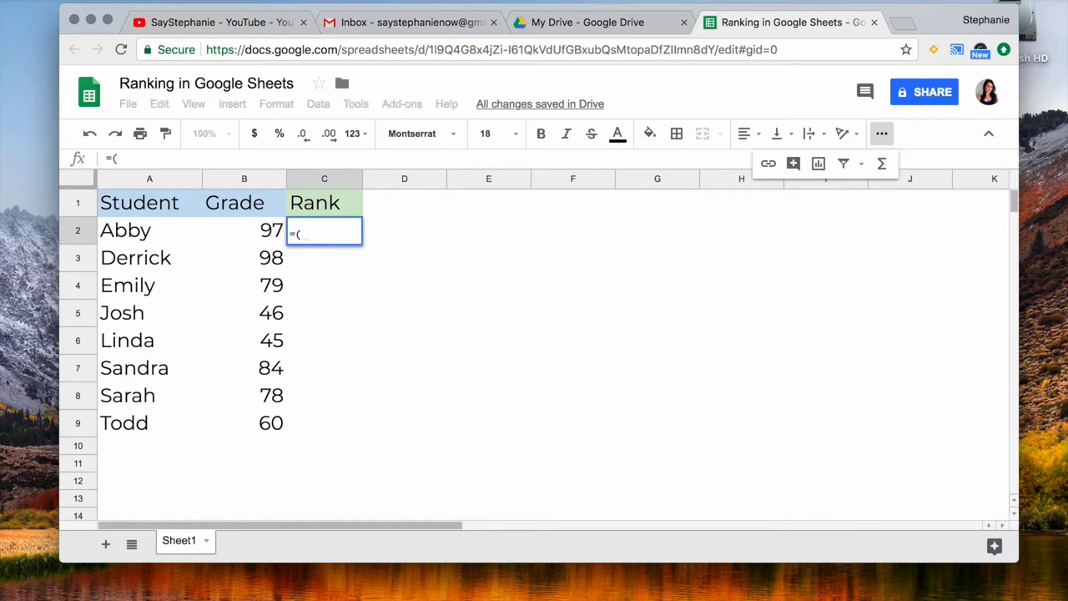
pyautogui.write('rank')
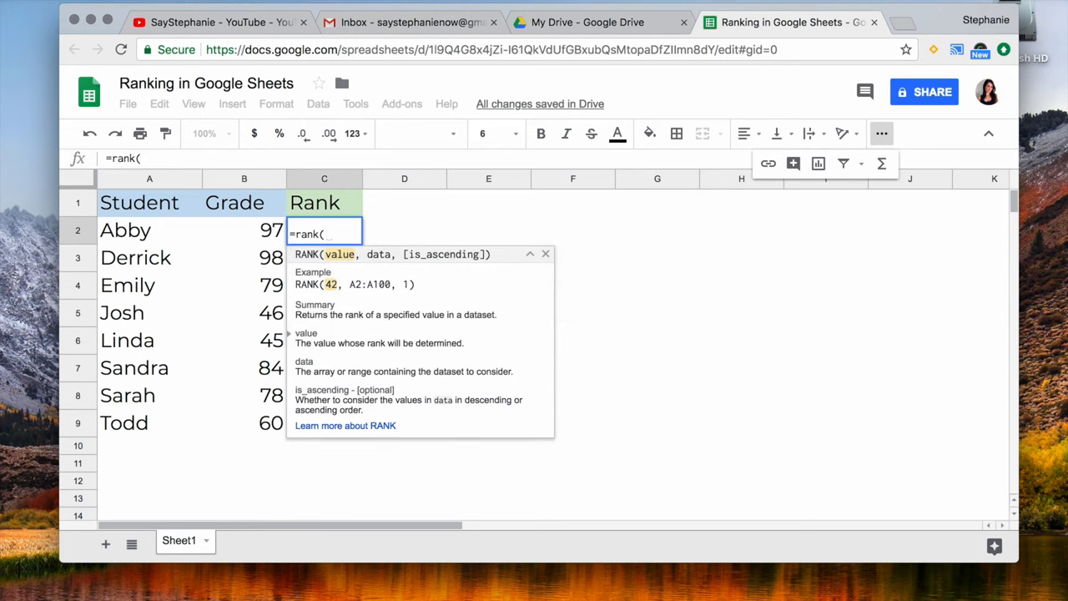
pyautogui.moveTo(260, 236)
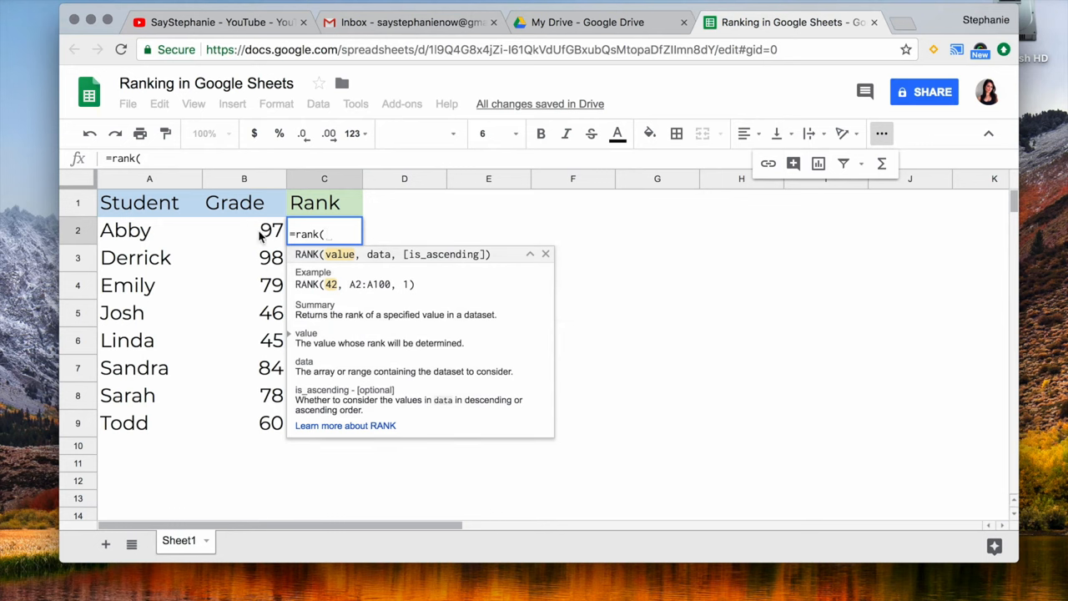
pyautogui.click(244, 230)
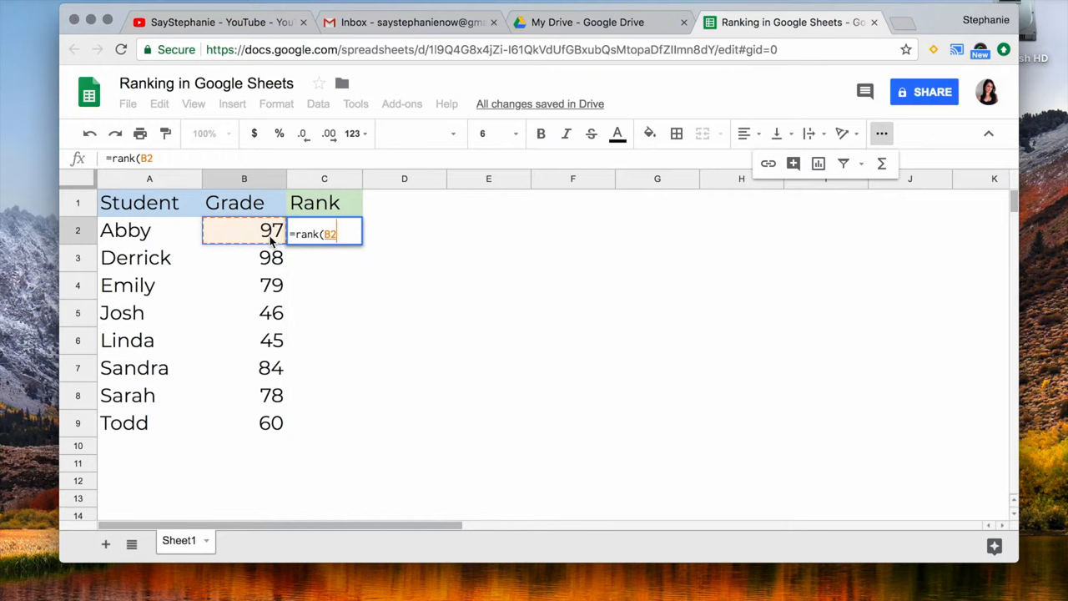
pyautogui.write(',')
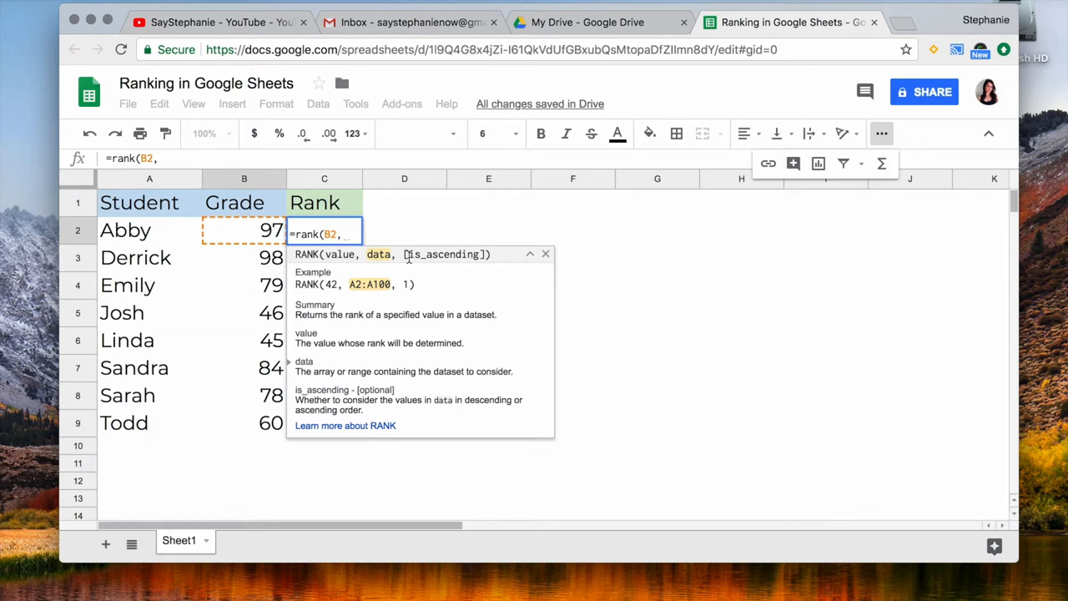
pyautogui.moveTo(305, 269)
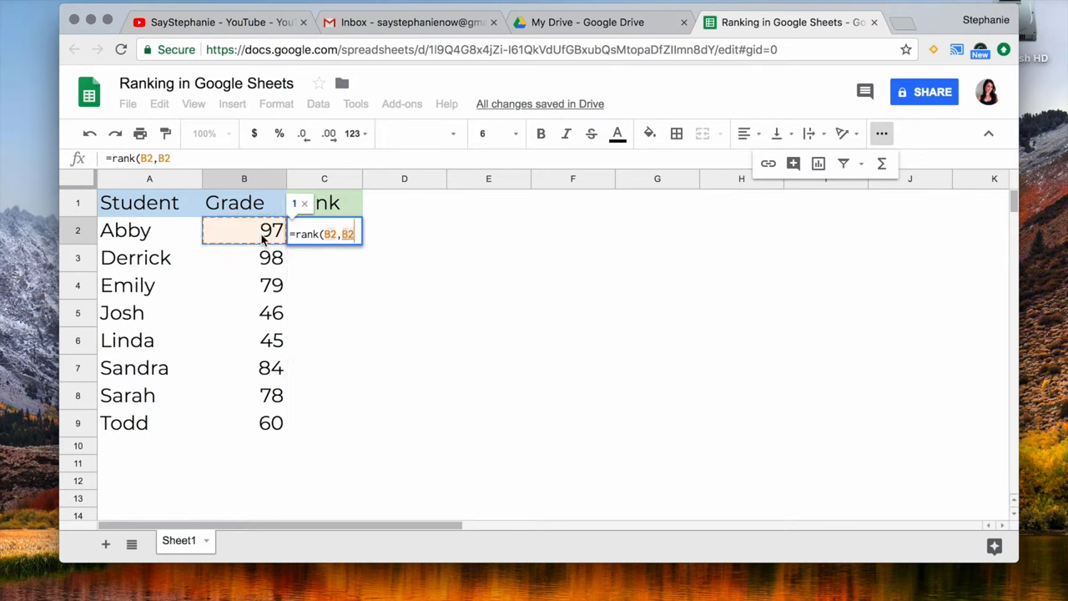
pyautogui.moveTo(244, 230); pyautogui.dragTo(243, 423)
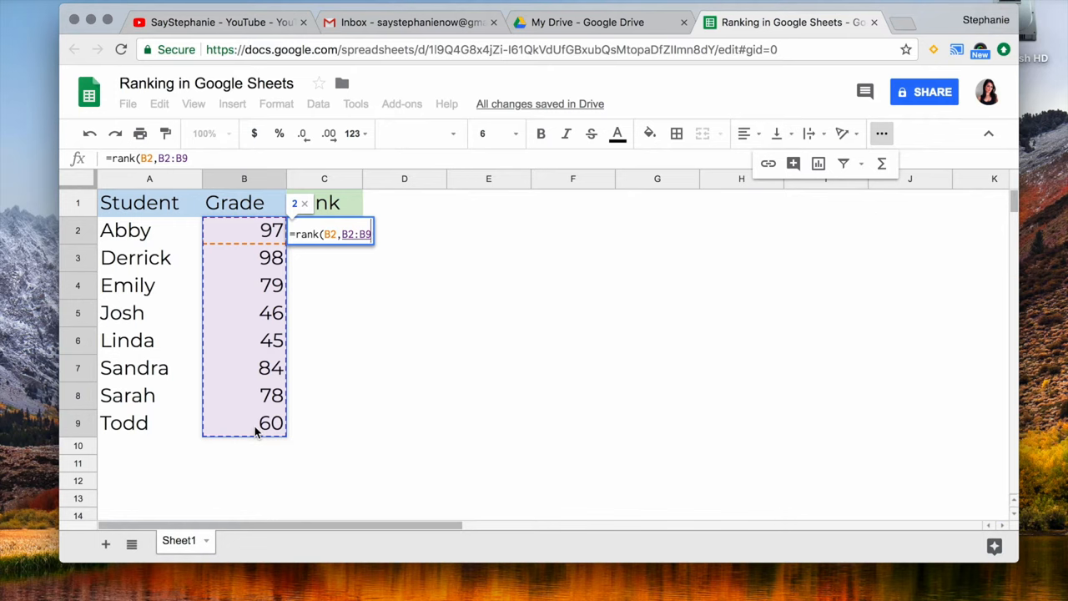
pyautogui.write(',')
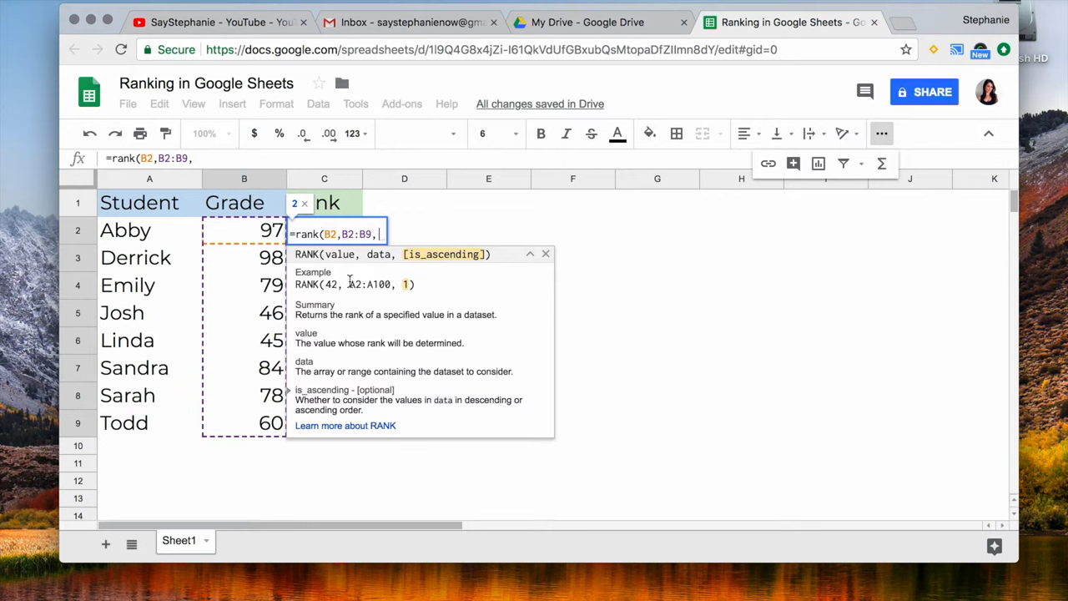
pyautogui.write('0)')
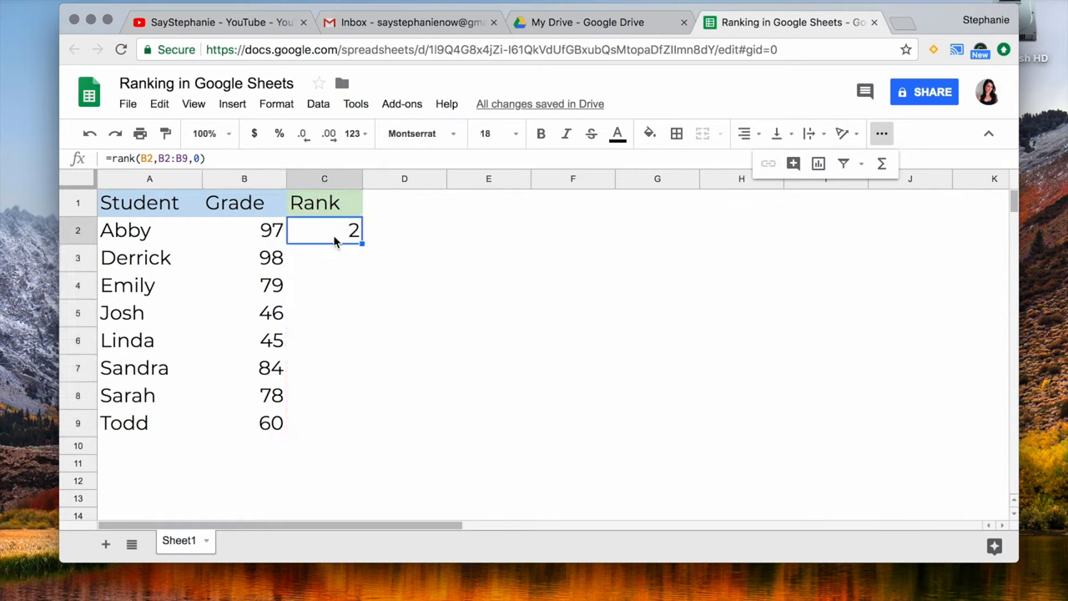
pyautogui.moveTo(183, 267)
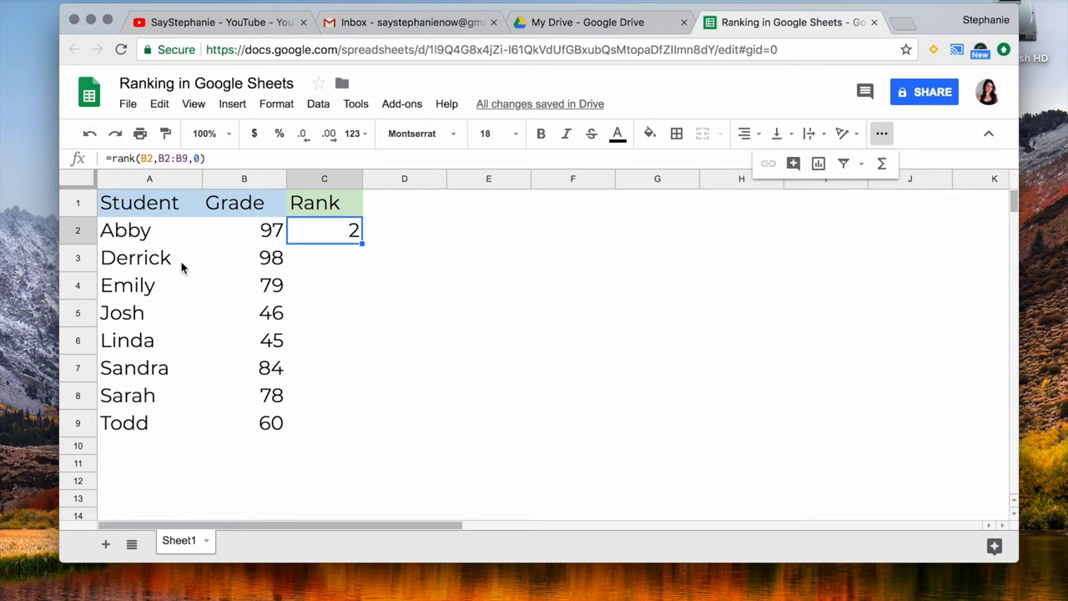
# Step: Lock C2's RANK formula range as absolute $B$2:$B$9 using F4
pyautogui.click(245, 257)
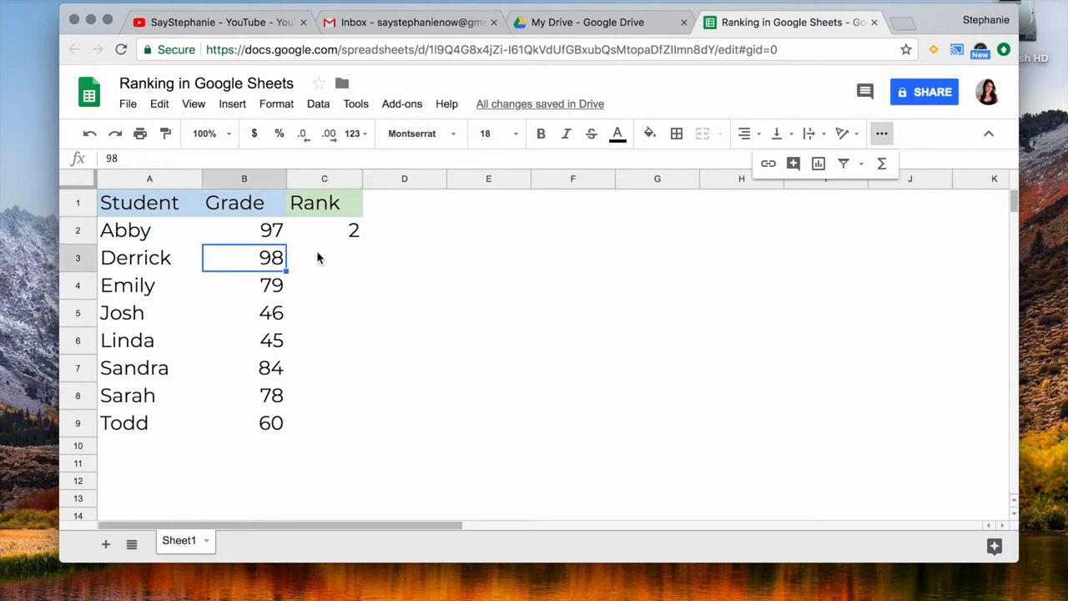
pyautogui.click(323, 229)
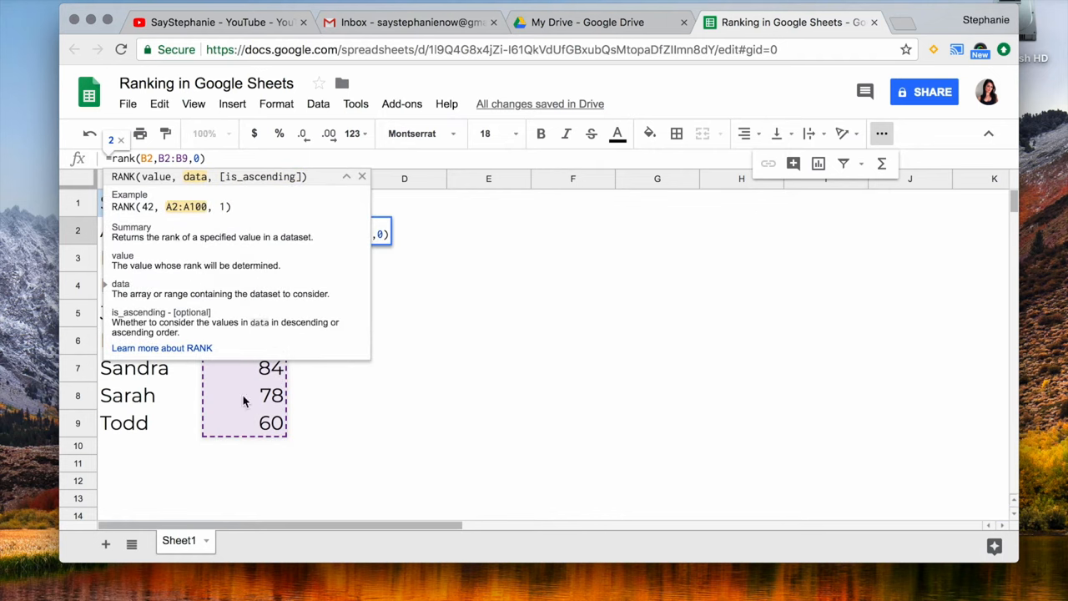
pyautogui.moveTo(222, 438)
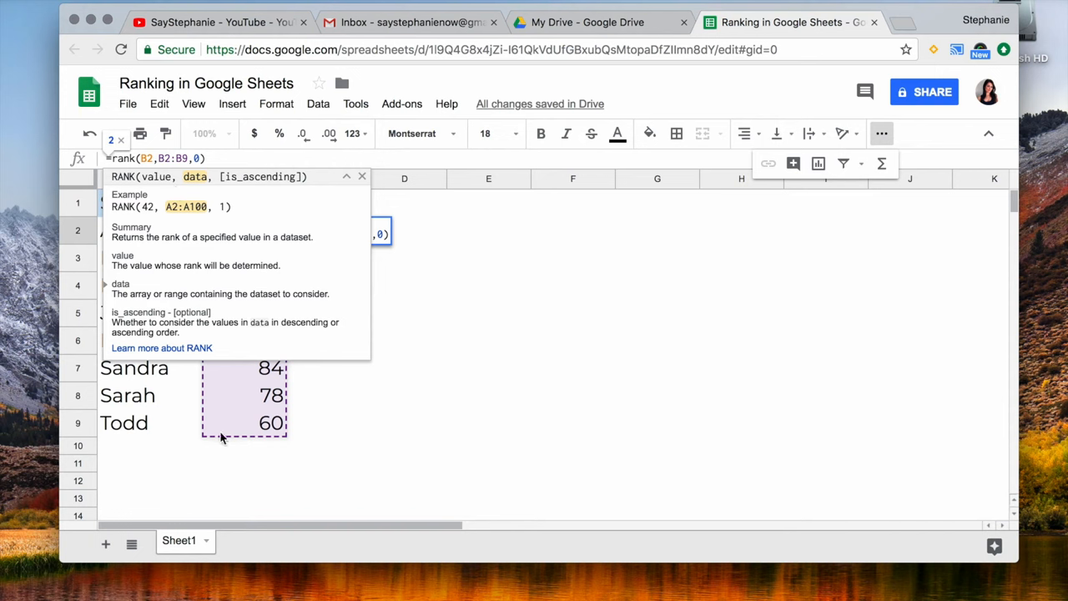
pyautogui.moveTo(392, 378)
pyautogui.write('$')
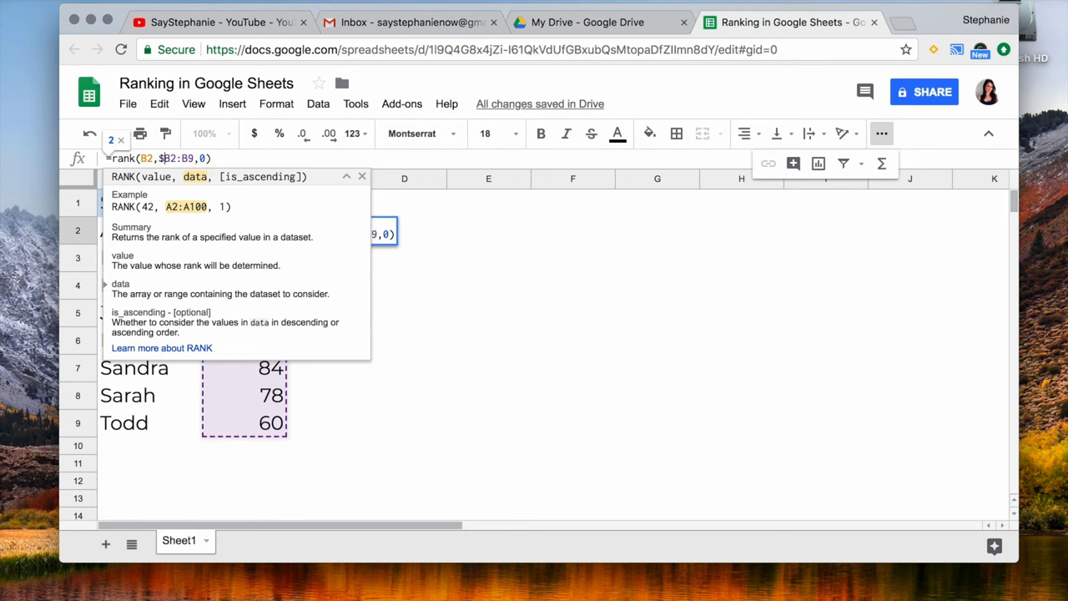
pyautogui.press('f4')
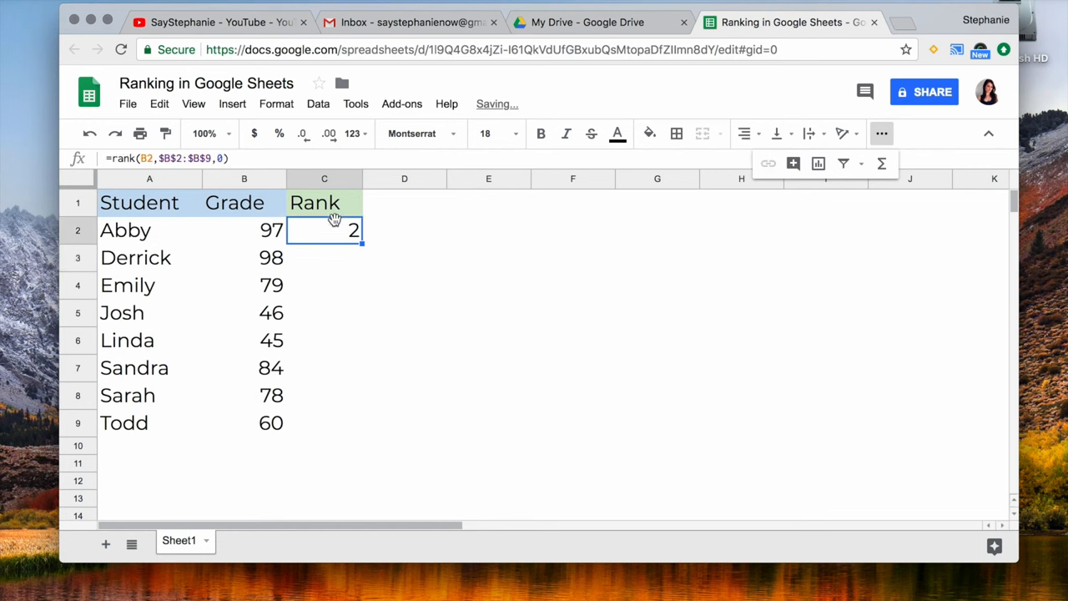
pyautogui.moveTo(349, 259)
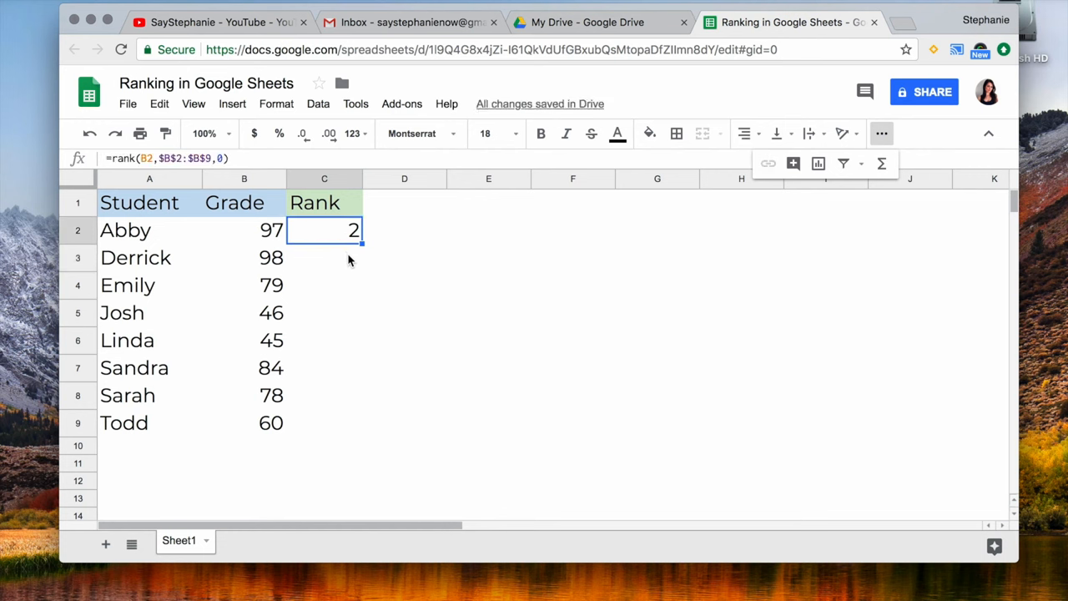
pyautogui.moveTo(361, 244)
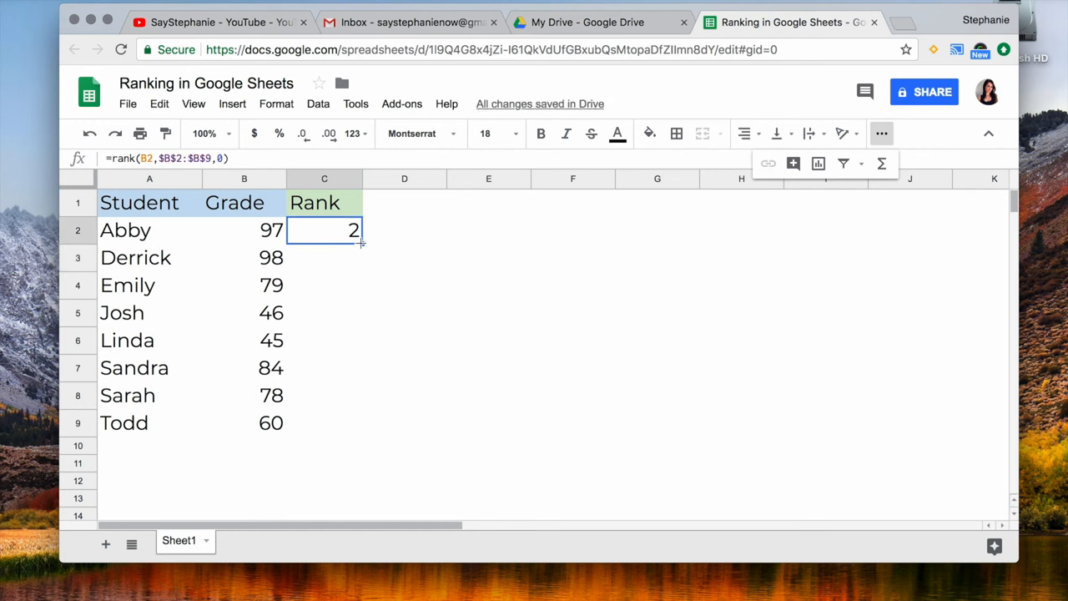
# Step: Fill C2's rank formula down to C9, giving Derrick rank 1 and Linda rank 8
pyautogui.moveTo(363, 242); pyautogui.dragTo(343, 332)
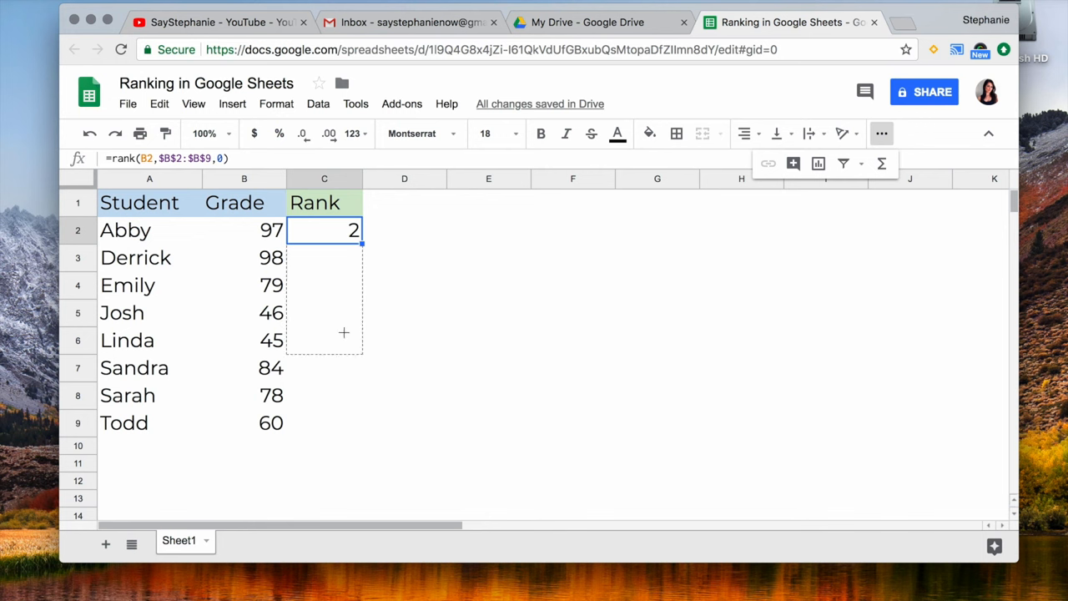
pyautogui.moveTo(344, 231); pyautogui.dragTo(344, 423)
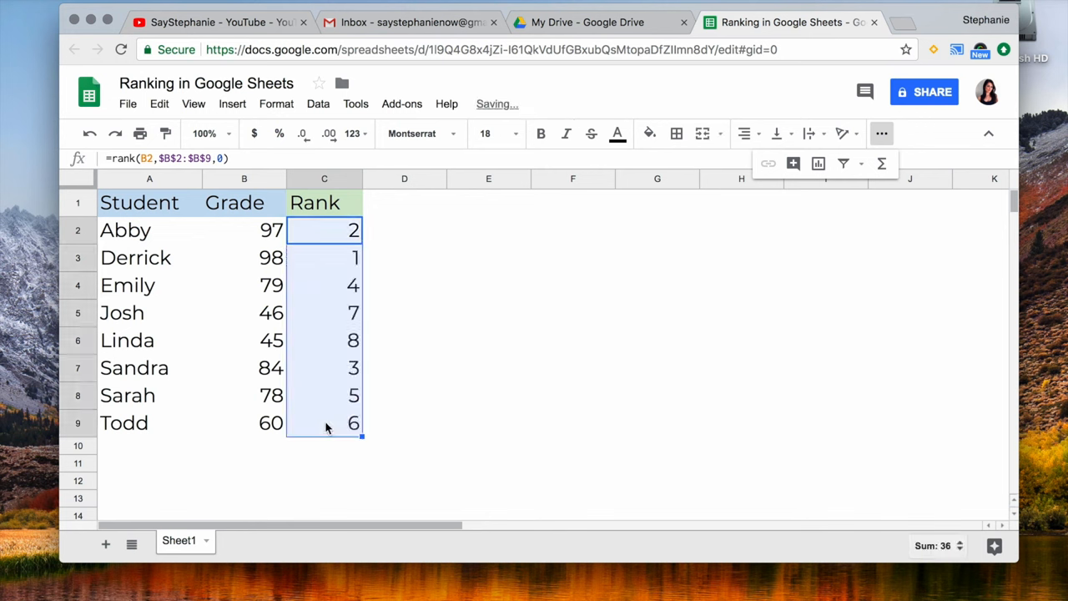
pyautogui.click(404, 285)
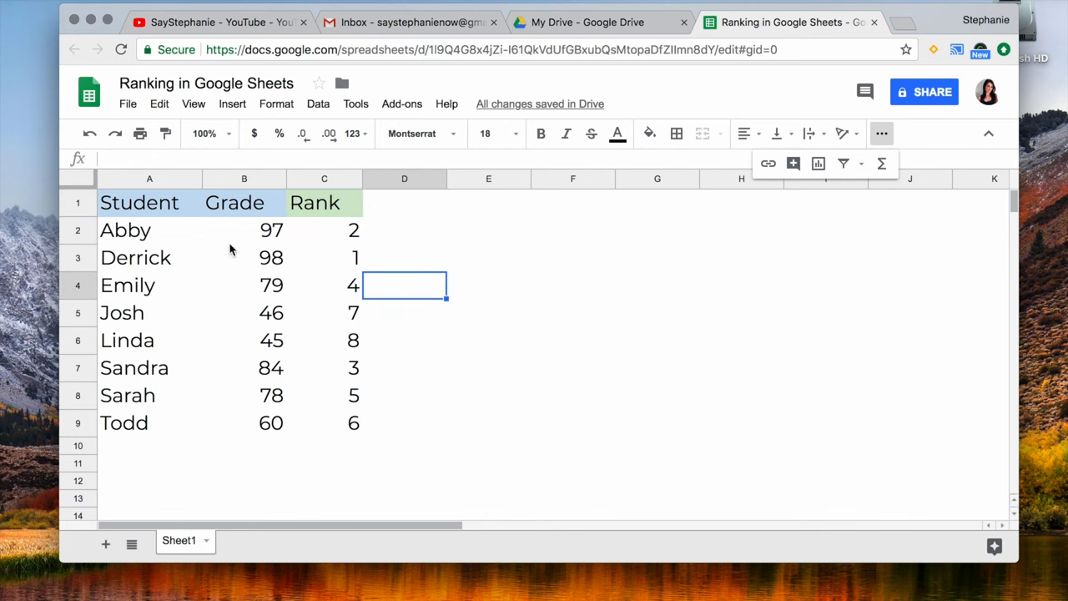
pyautogui.click(149, 202)
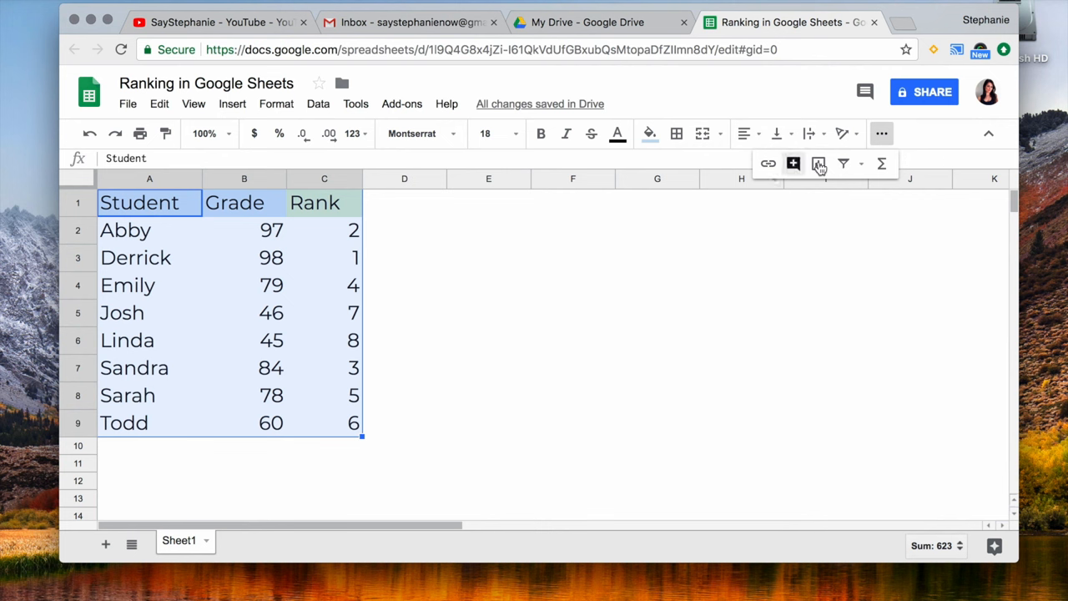
pyautogui.moveTo(843, 163)
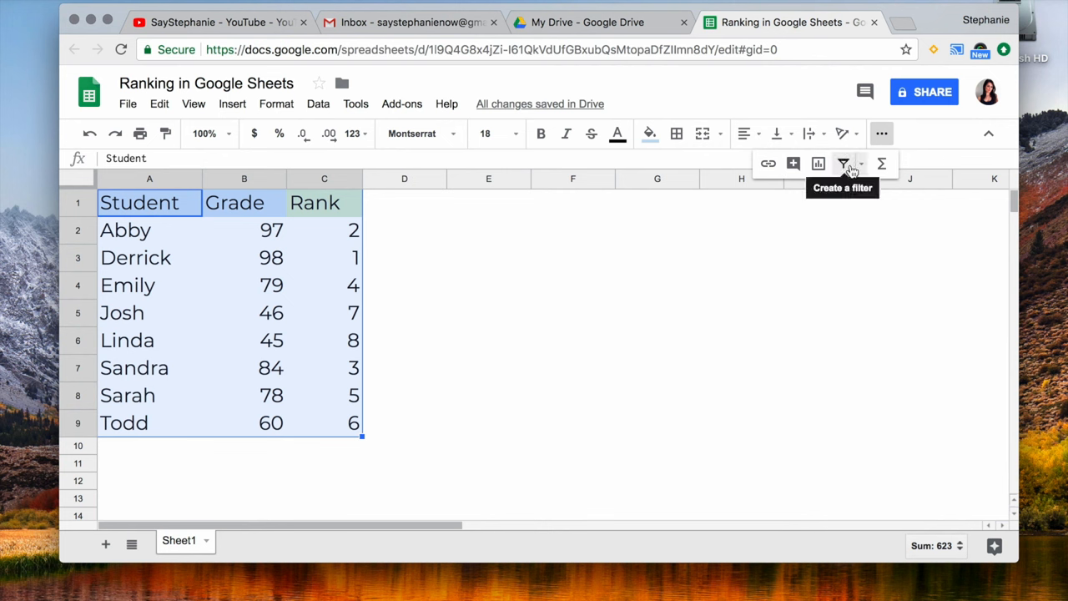
# Step: Add a filter to A1:C9 and sort the Rank column A→Z, Derrick first to Linda last
pyautogui.click(844, 163)
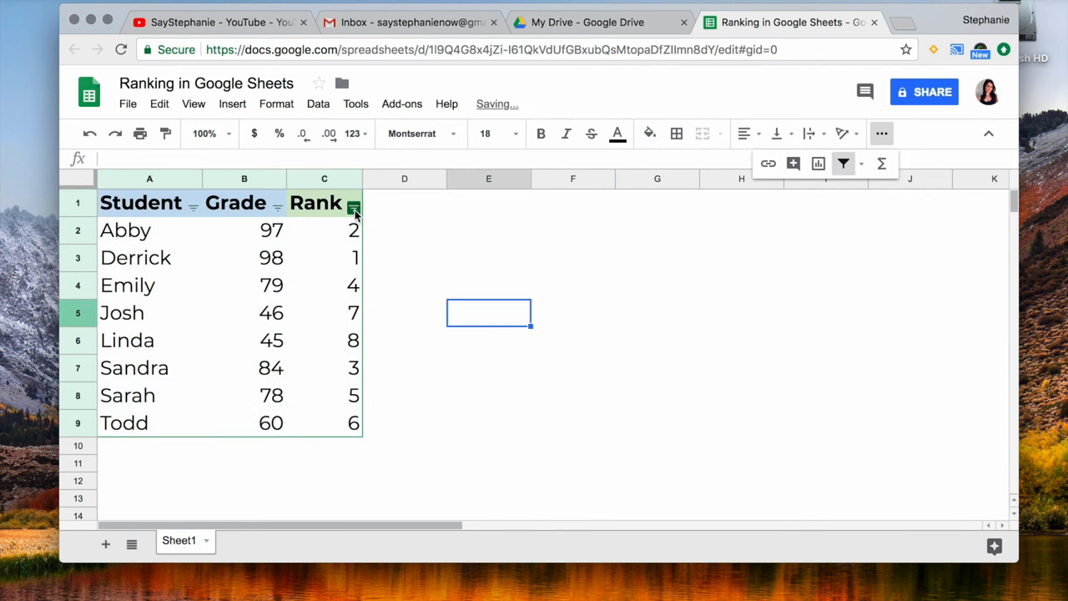
pyautogui.click(353, 202)
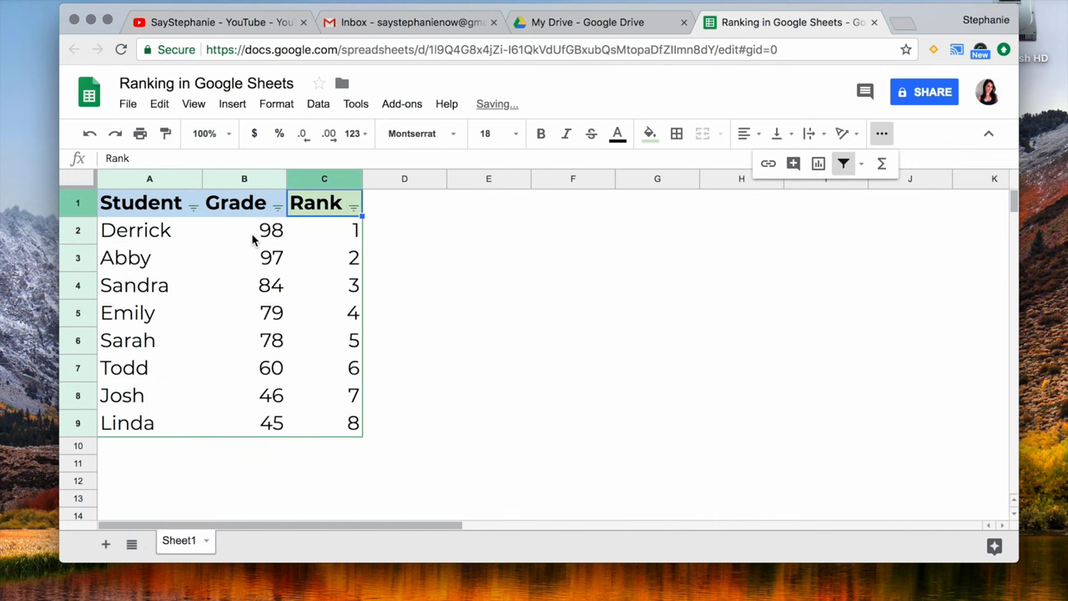
pyautogui.click(404, 231)
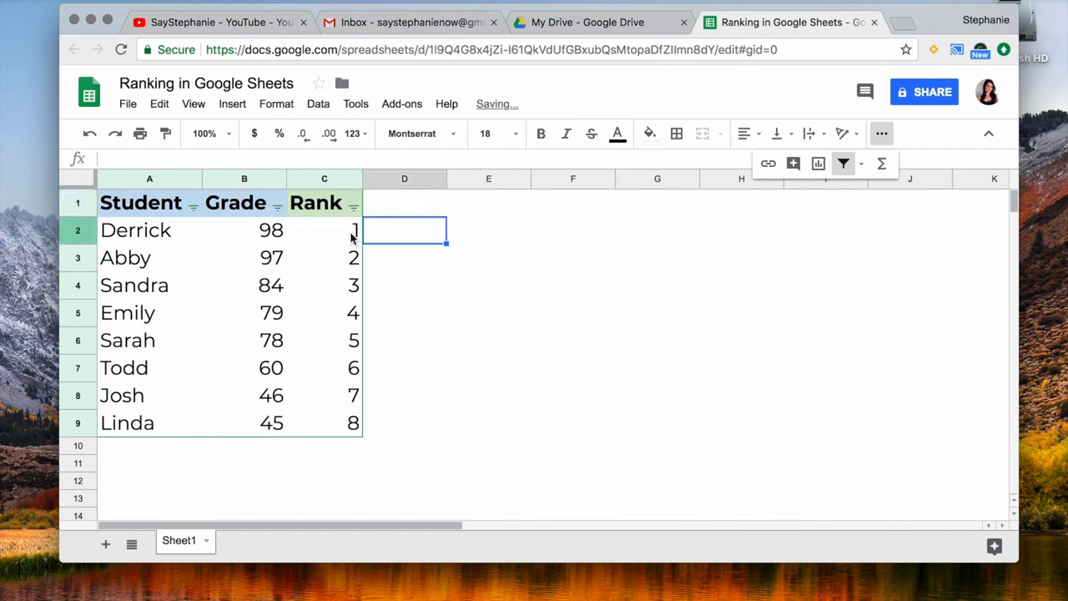
pyautogui.click(488, 423)
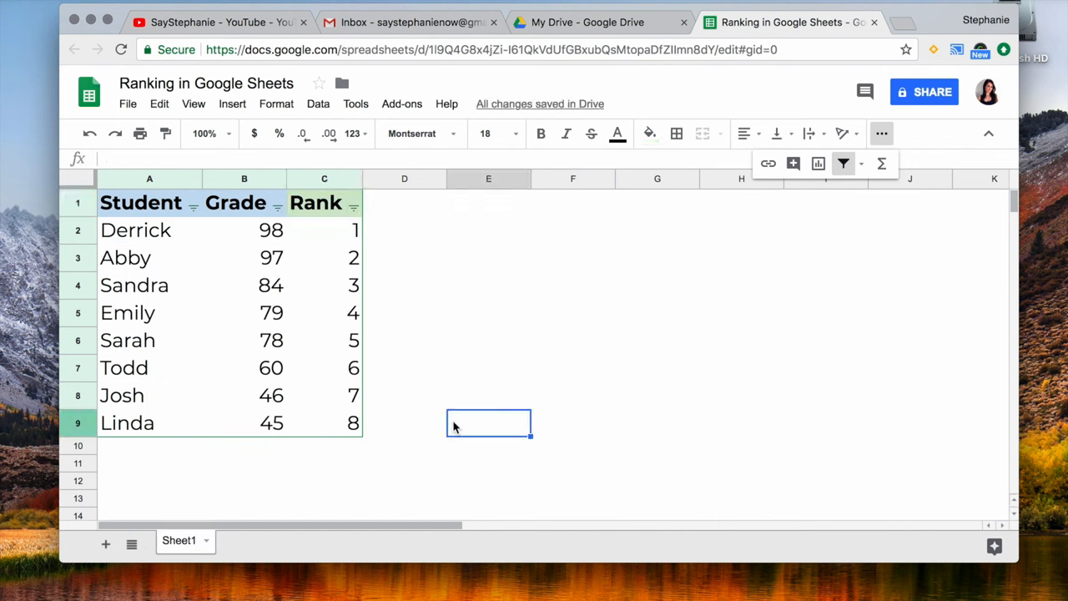
pyautogui.click(489, 368)
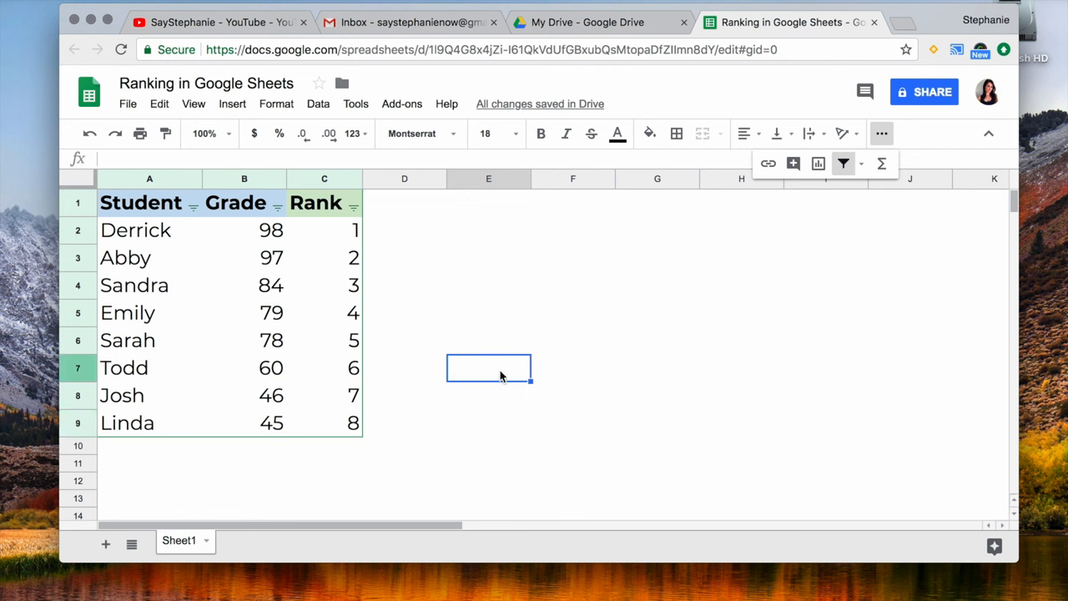
pyautogui.click(245, 339)
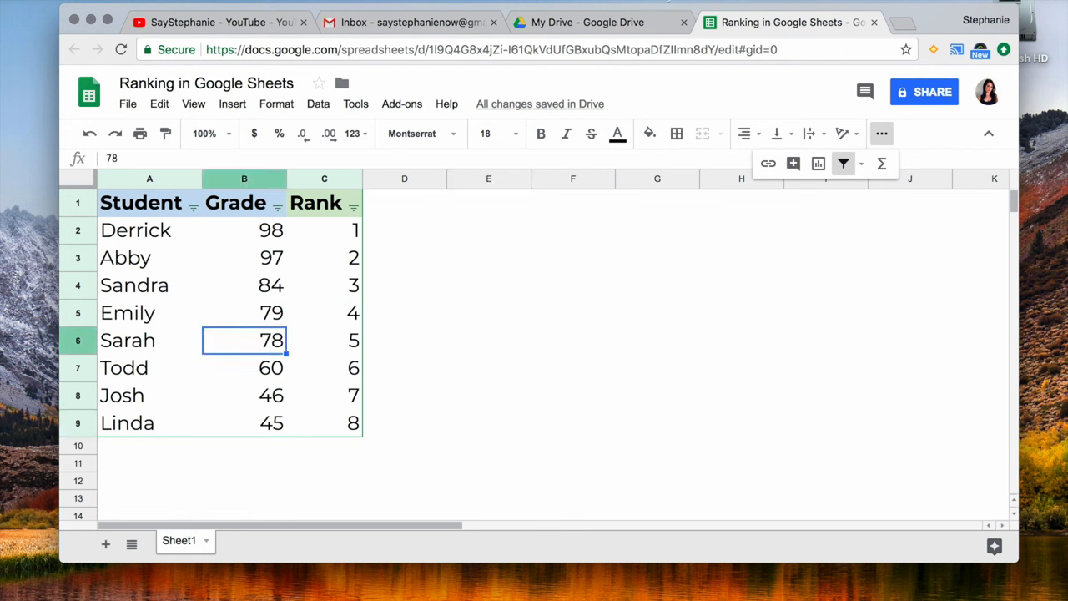